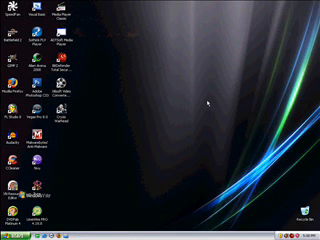
mouse_move(46, 140)
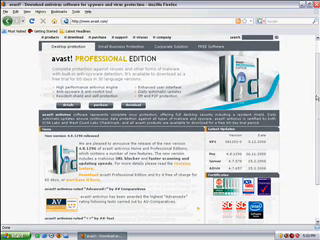
scroll(down, 3)
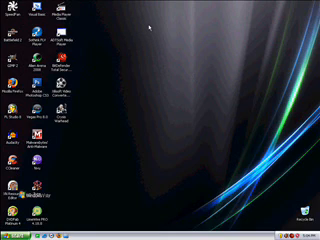
mouse_move(150, 78)
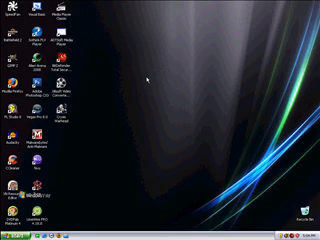